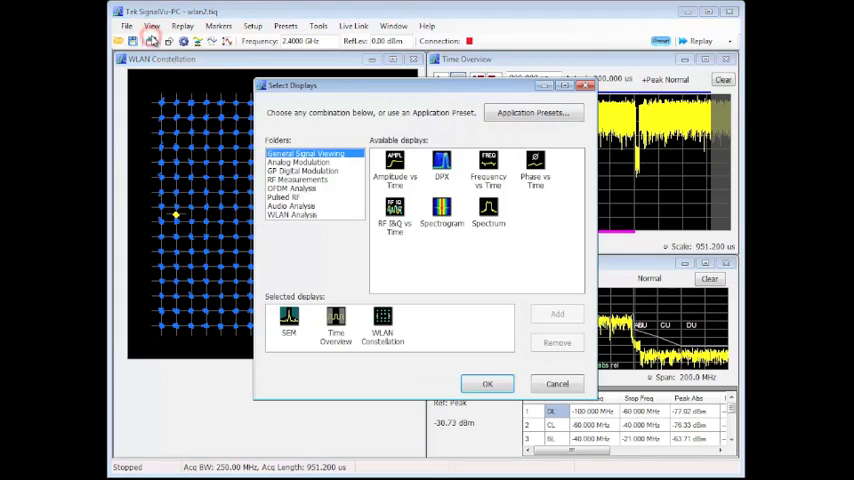
Step: Add the WLAN Summary display from the WLAN Analysis folder to the chosen displays
click(291, 214)
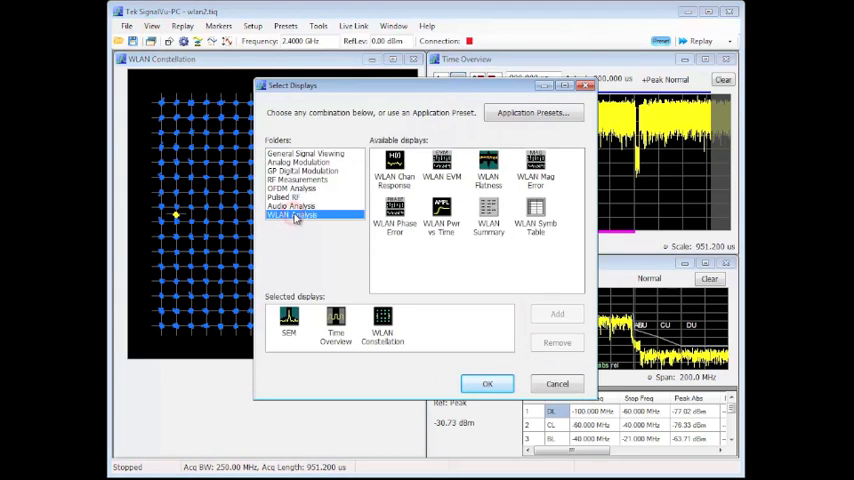
click(488, 213)
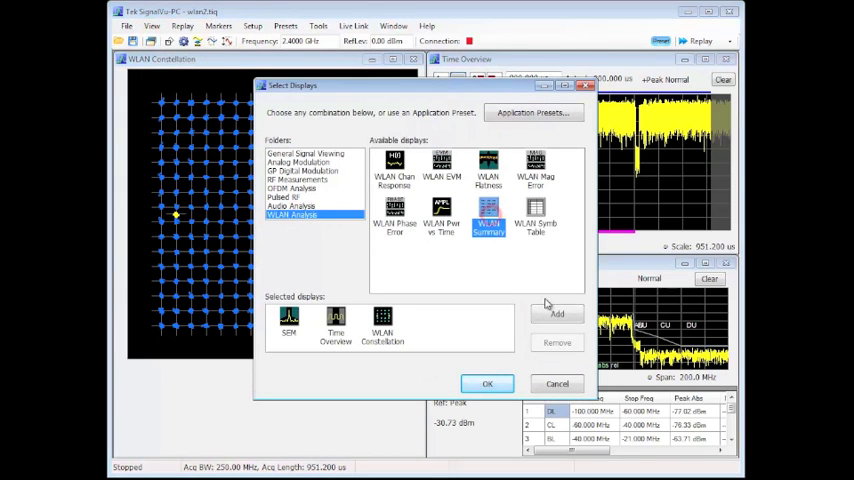
click(487, 383)
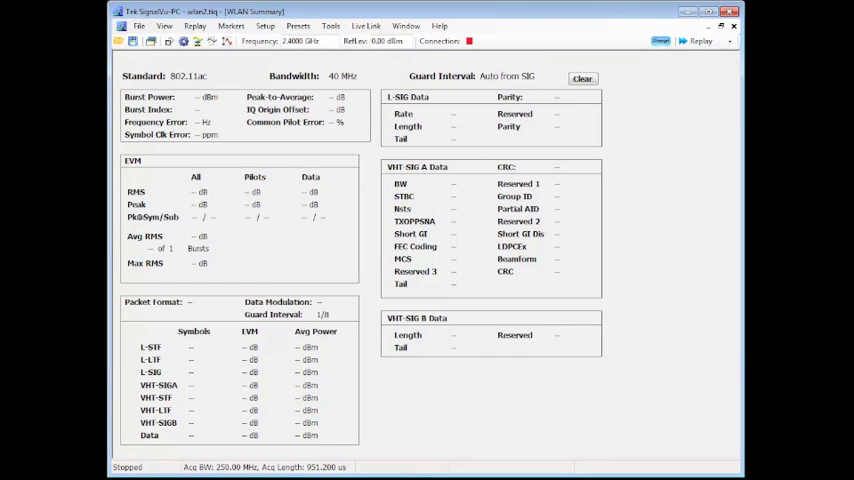
Step: Replay the recording to fill the summary: VHT 256QAM packet, about −38 dB RMS EVM, signal fields passing
click(702, 40)
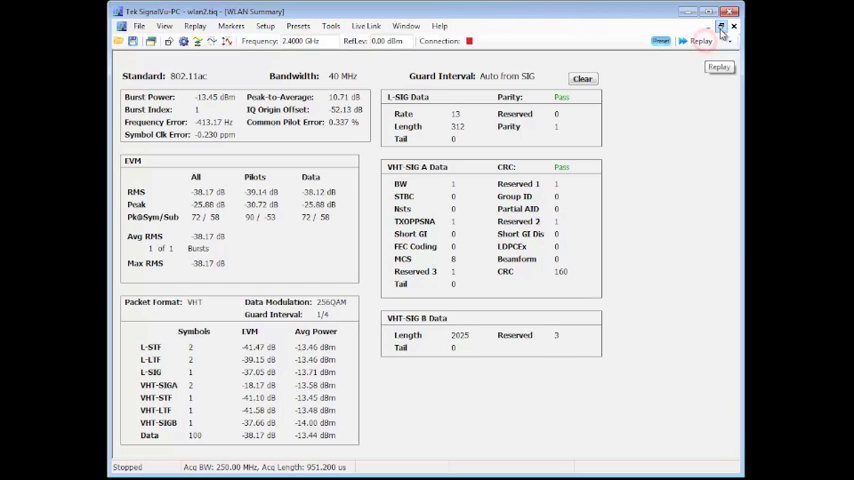